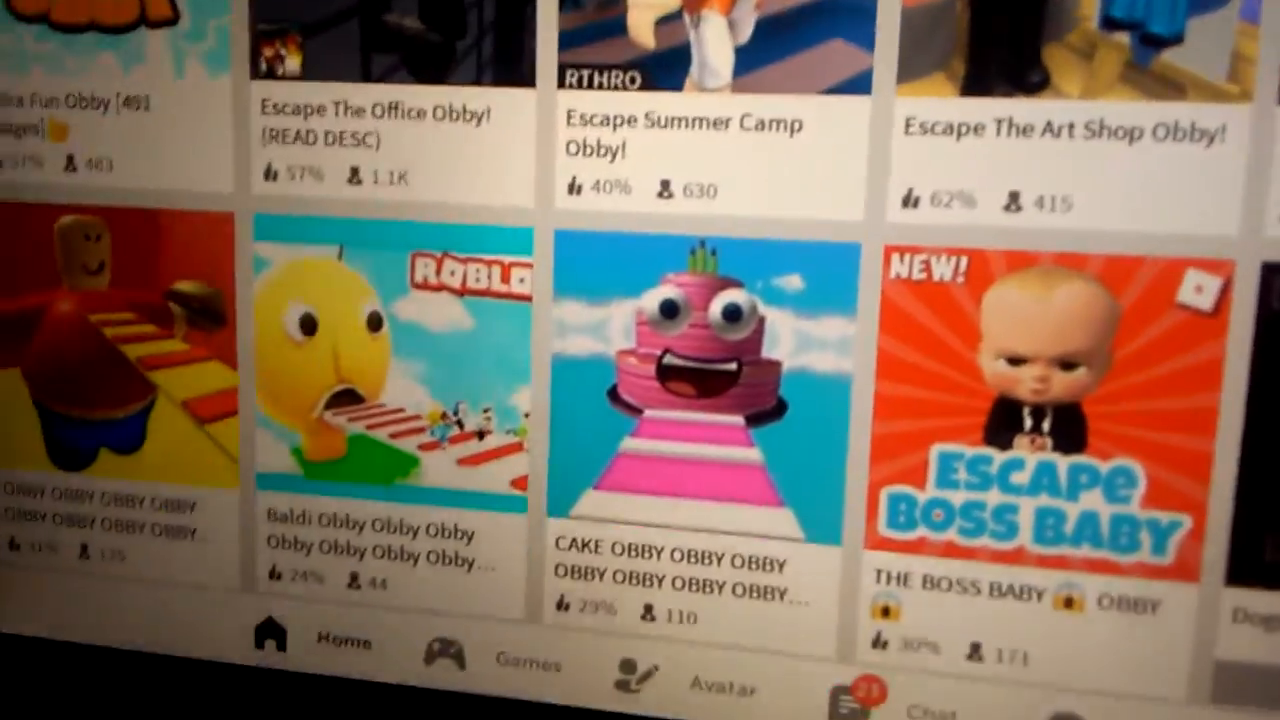
left_click(390, 90)
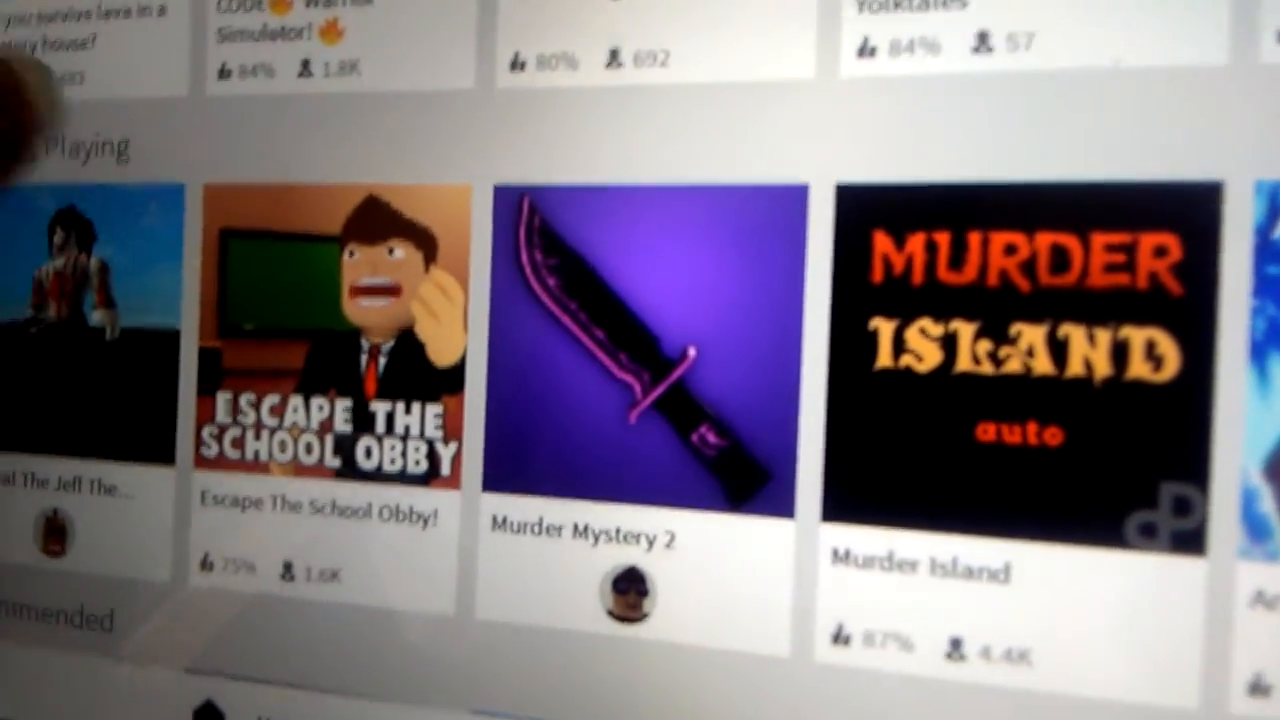
scroll("up", 3)
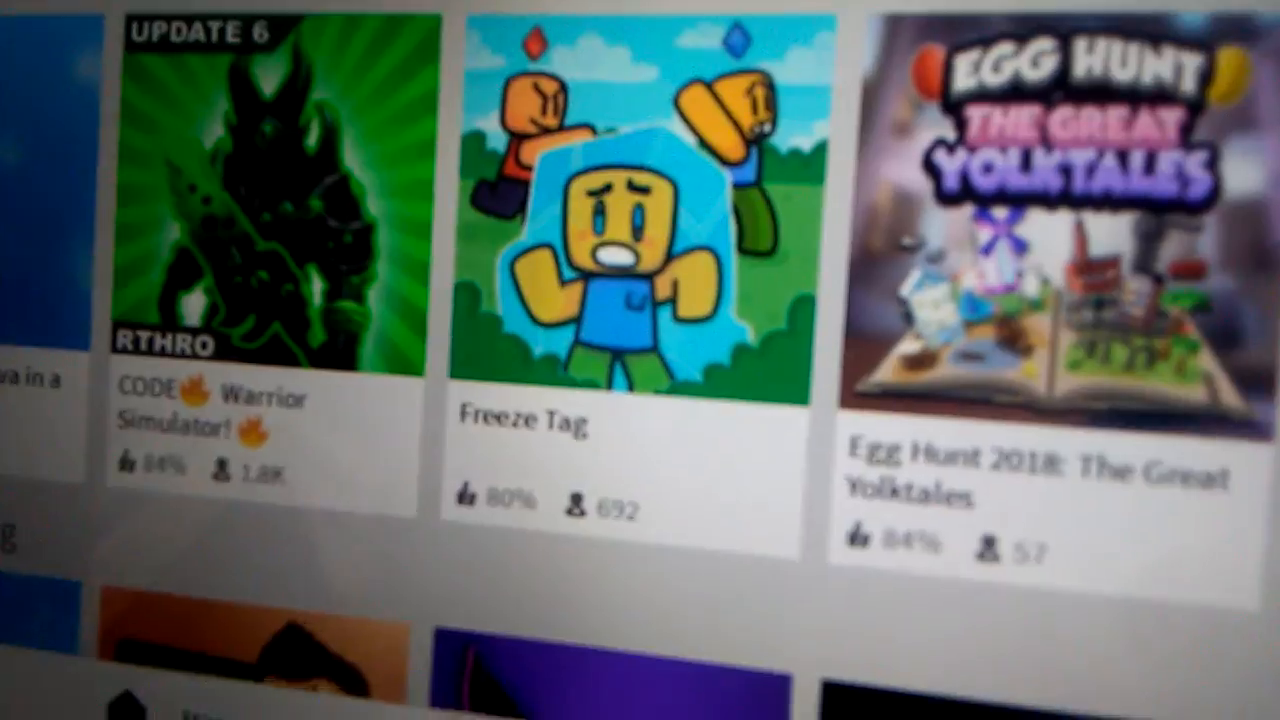